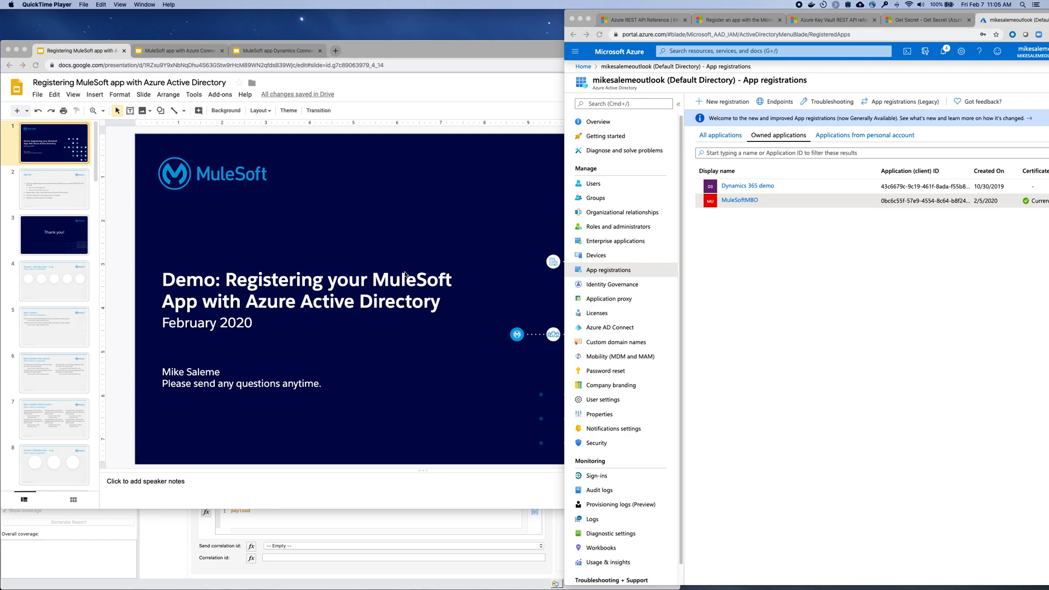
Step: Bring the 'Demo: Registering your MuleSoft App with Azure Active Directory' title slide to the front
{"action": "left_click", "coordinate": [375, 49]}
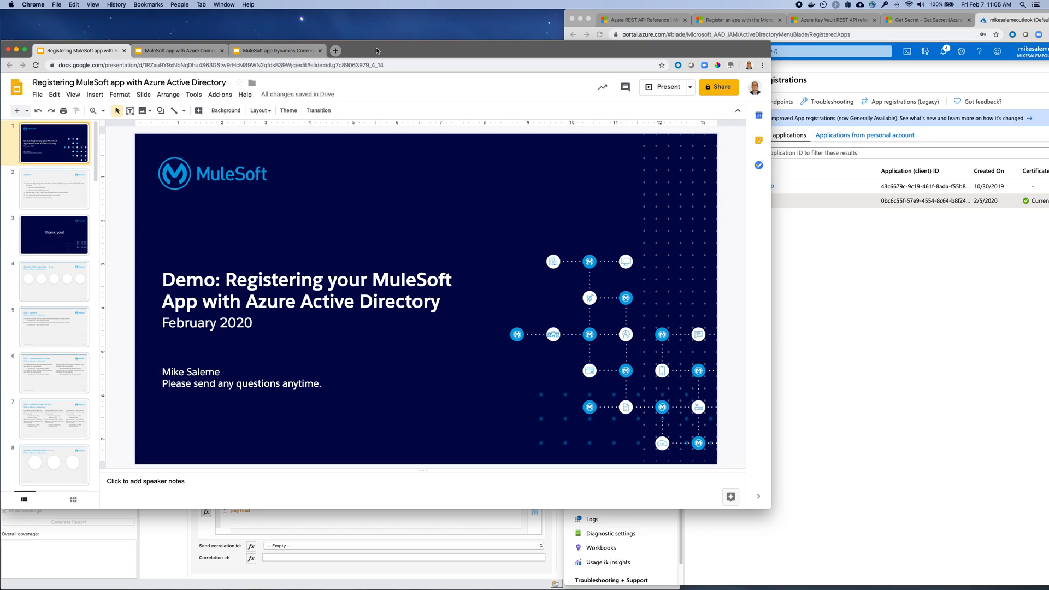
Step: Show the Azure App registrations list with Dynamics 365 demo and MuleSoftMBO beside the Agenda slide
{"action": "left_click", "coordinate": [54, 189]}
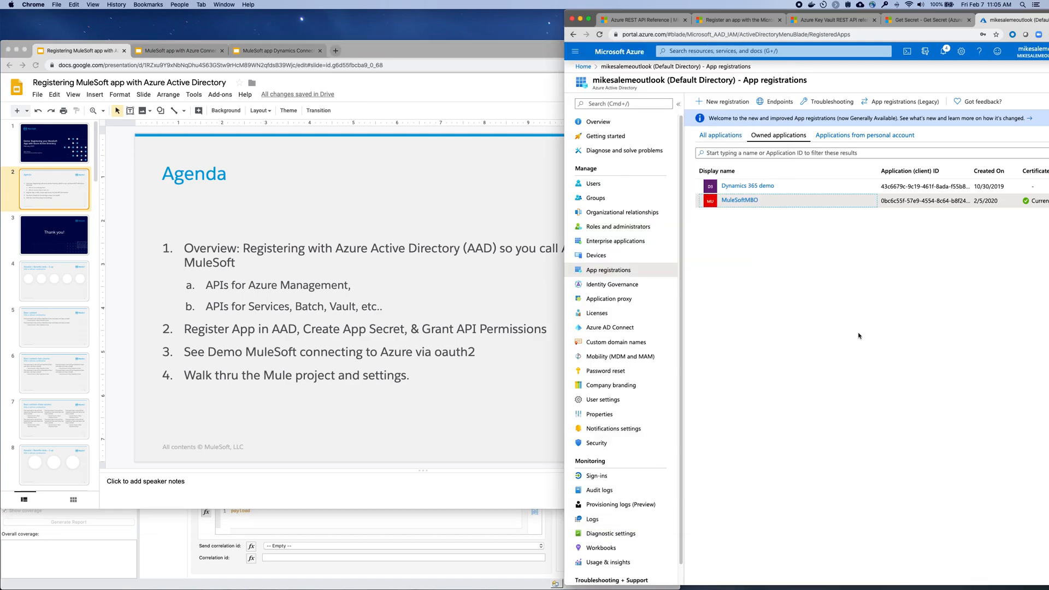
{"action": "mouse_move", "coordinate": [593, 270]}
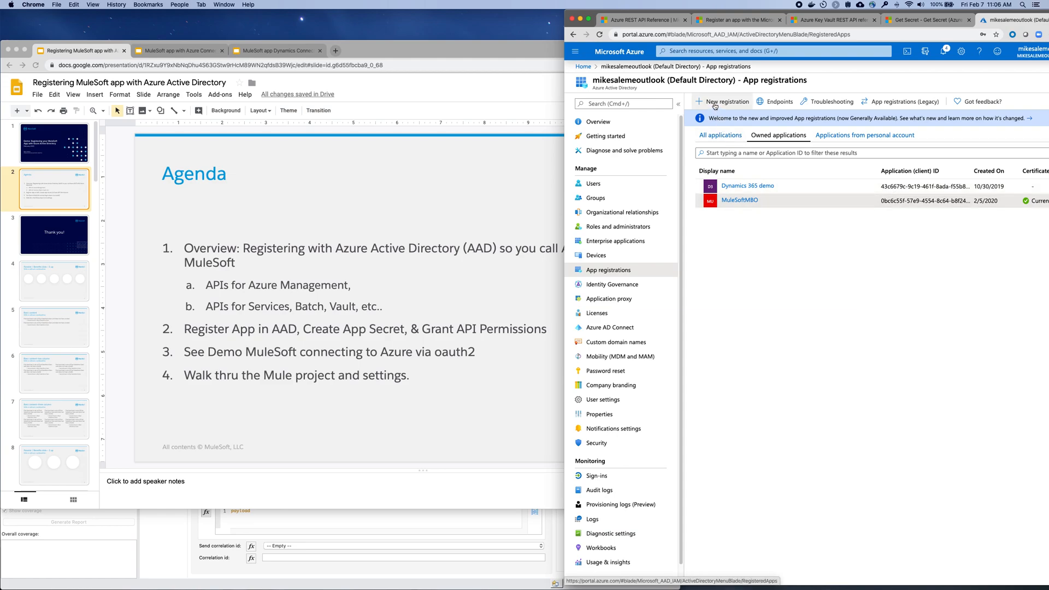
{"action": "mouse_move", "coordinate": [725, 101]}
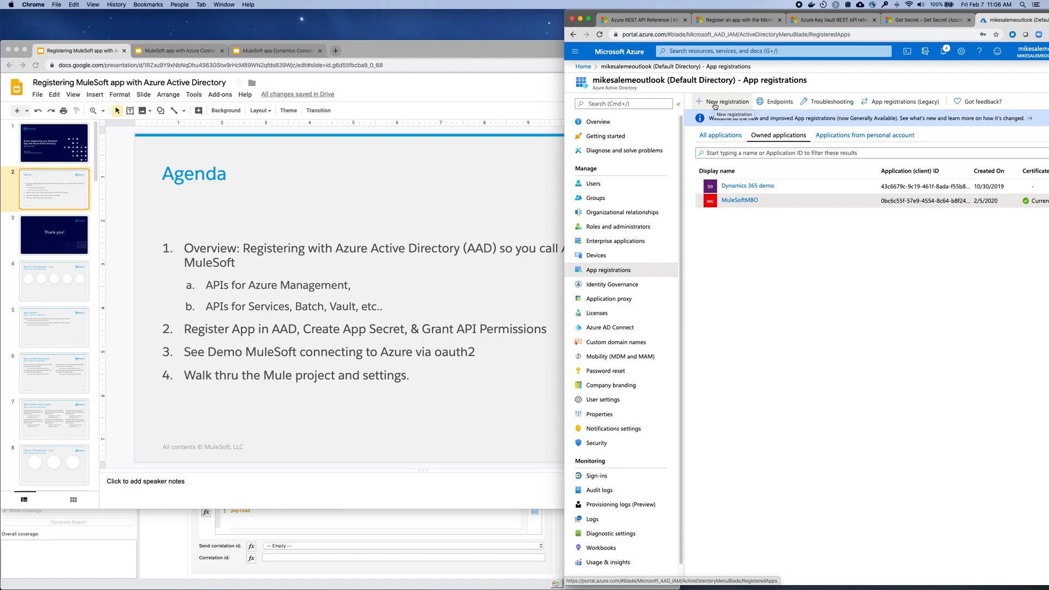
{"action": "mouse_move", "coordinate": [660, 253]}
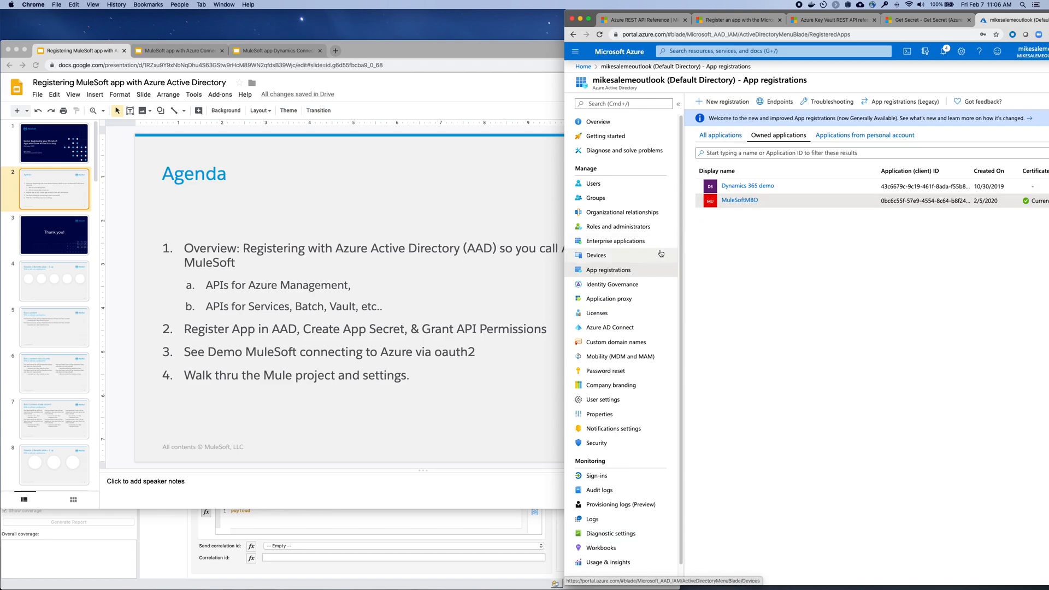
{"action": "mouse_move", "coordinate": [611, 284]}
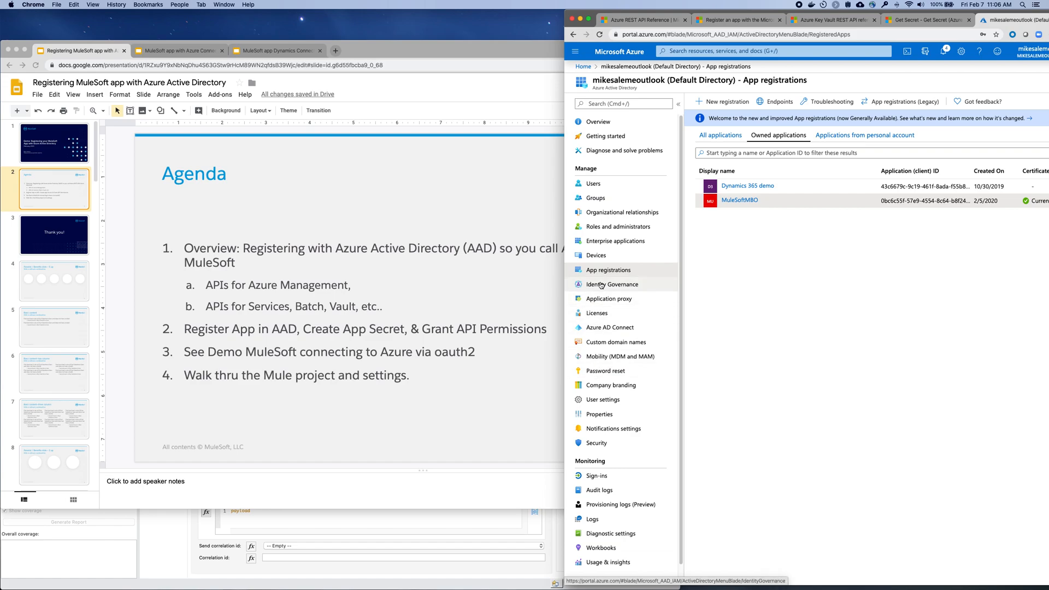
Step: Open MuleSoftMBO's Certificates & secrets page showing clientsecret and secret
{"action": "left_click", "coordinate": [739, 200]}
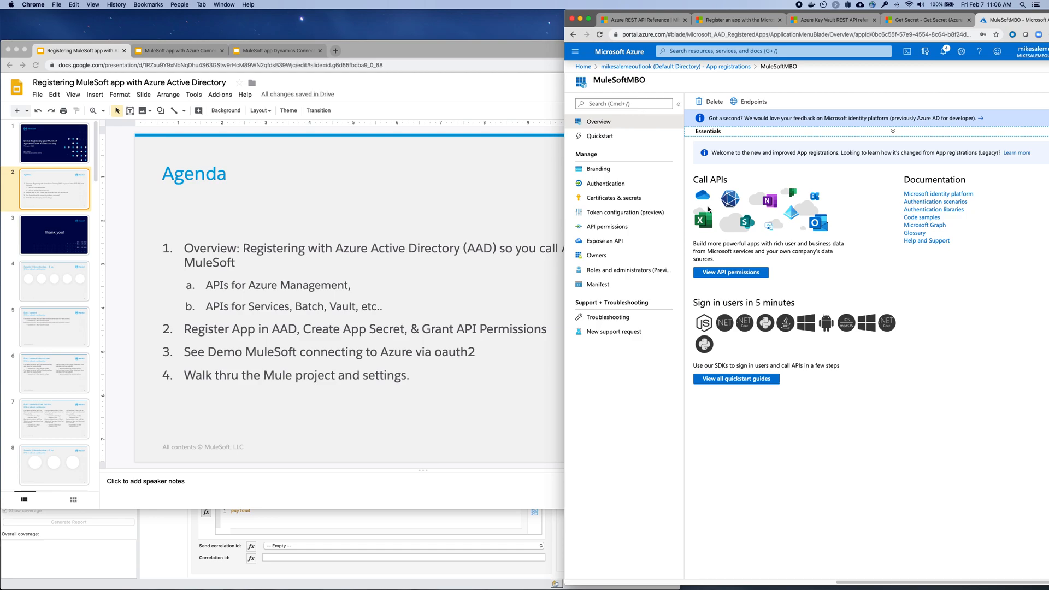
{"action": "left_click", "coordinate": [612, 198]}
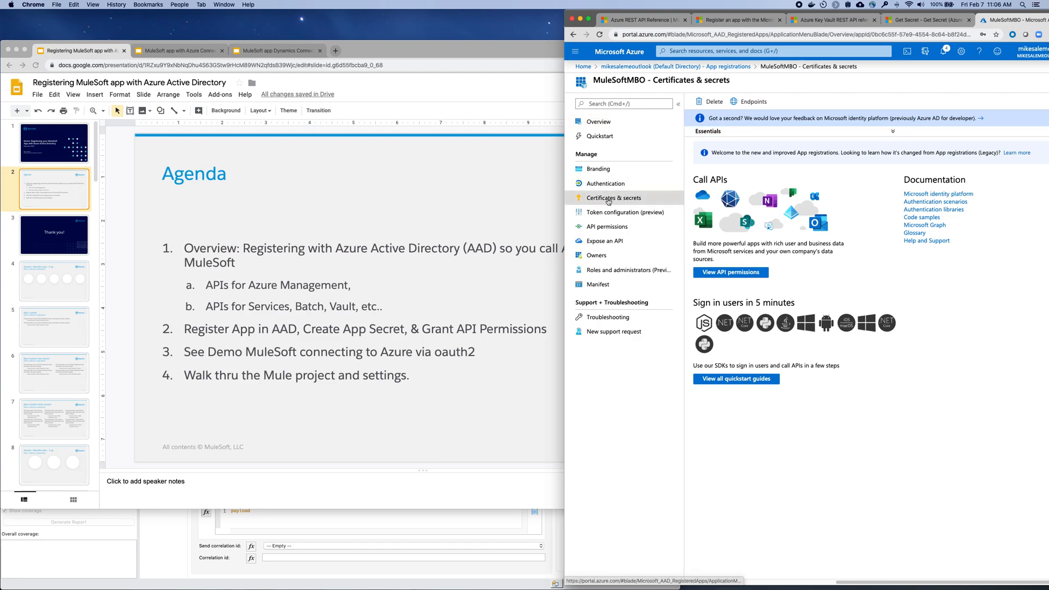
{"action": "left_click", "coordinate": [611, 197]}
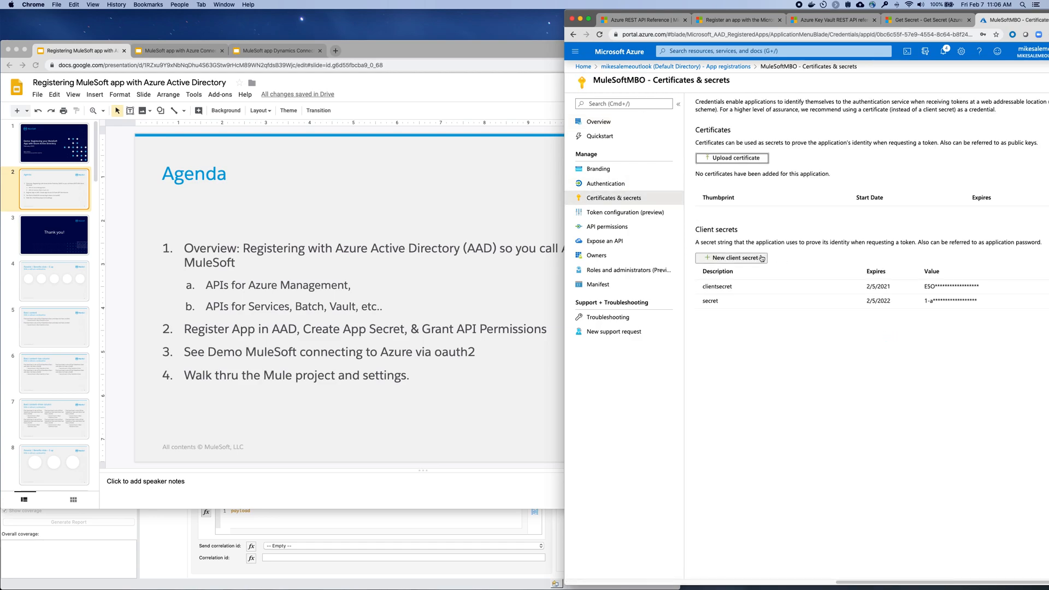
{"action": "mouse_move", "coordinate": [733, 258]}
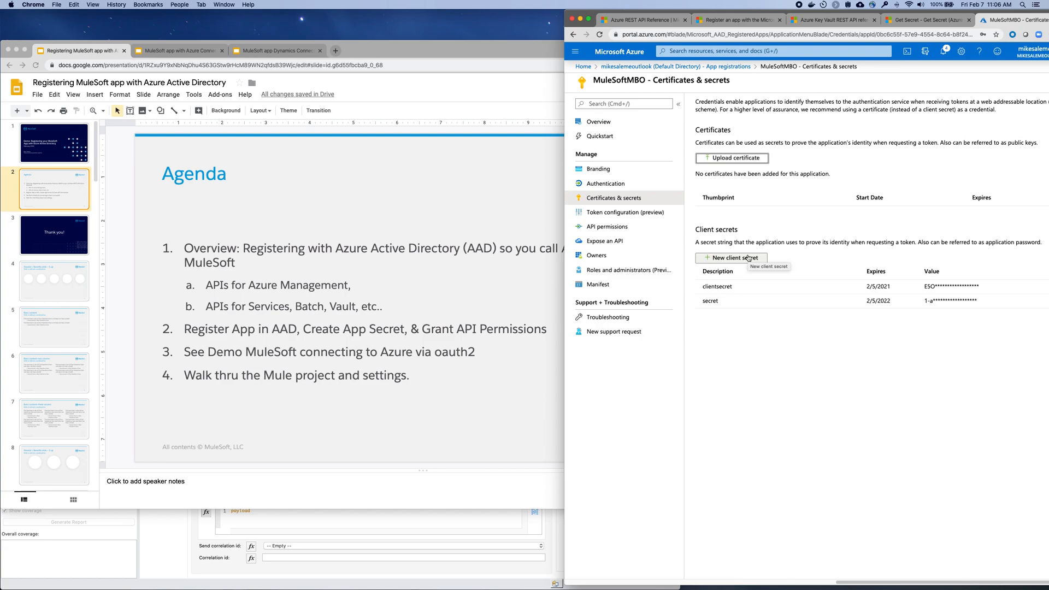
{"action": "mouse_move", "coordinate": [739, 285]}
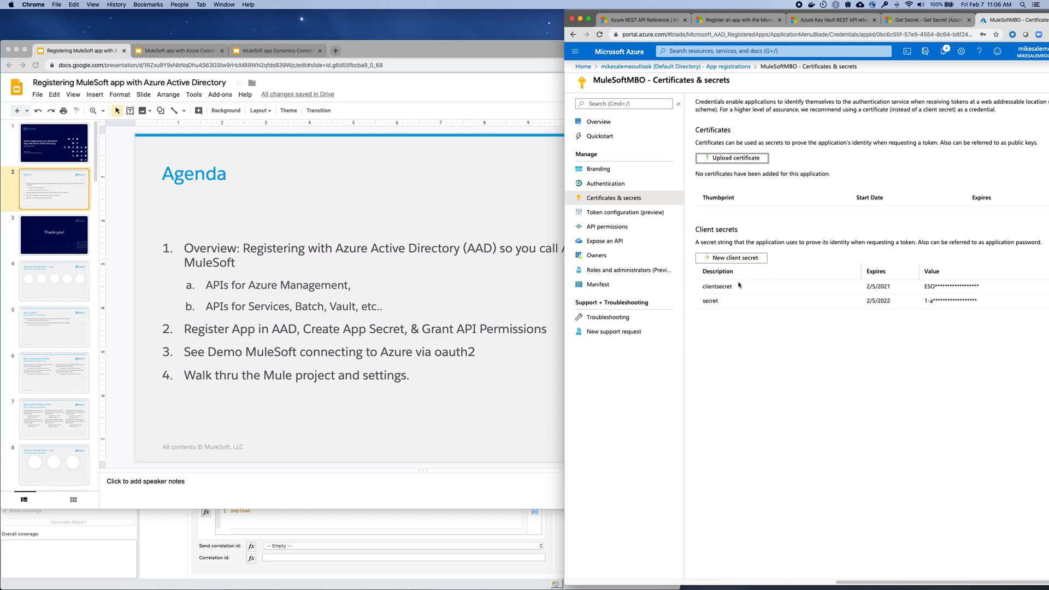
{"action": "mouse_move", "coordinate": [892, 307]}
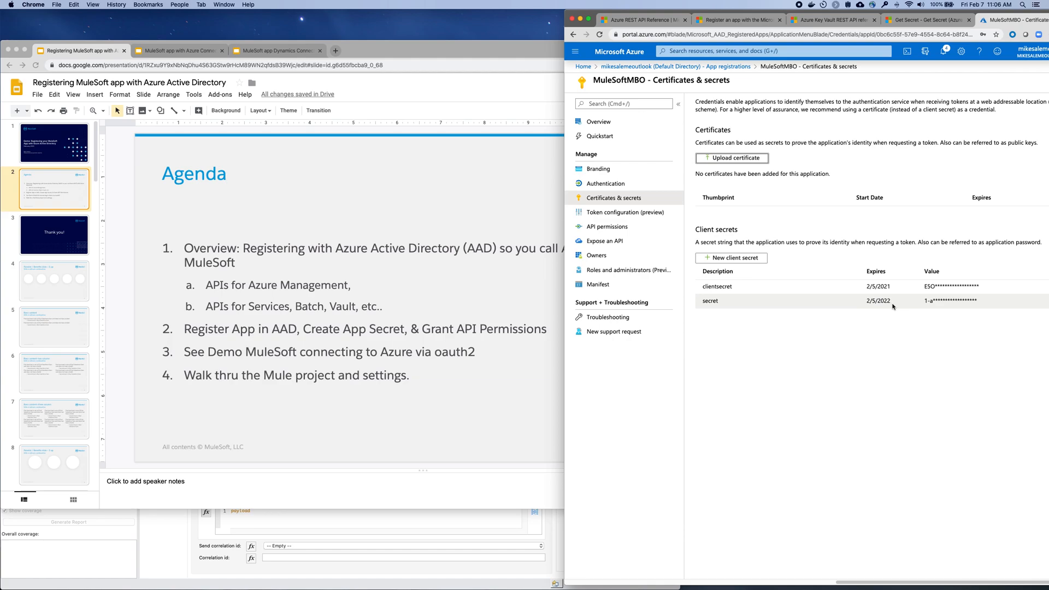
{"action": "mouse_move", "coordinate": [622, 226]}
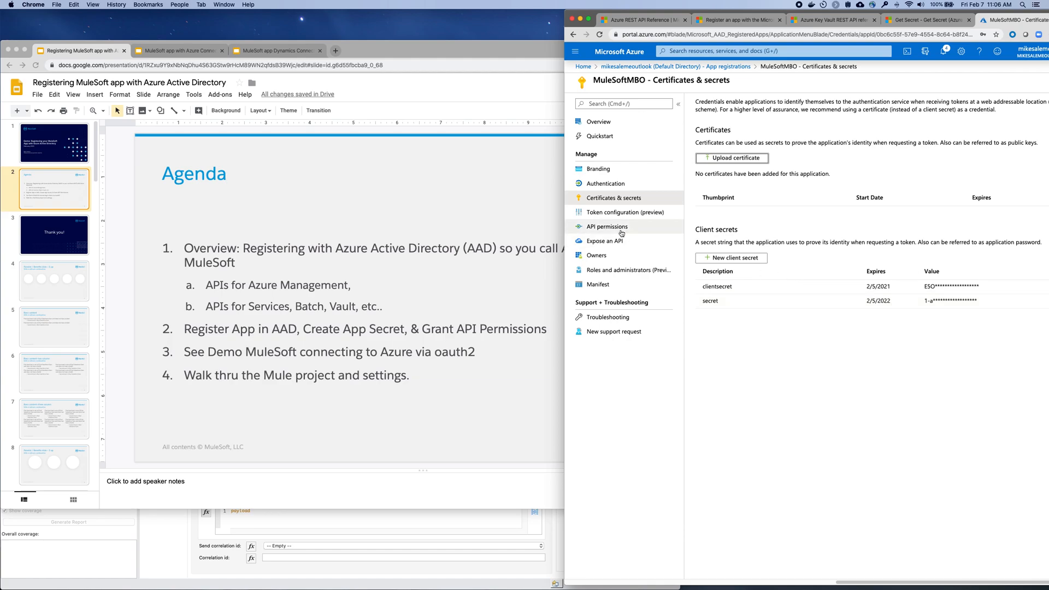
{"action": "left_click", "coordinate": [606, 226]}
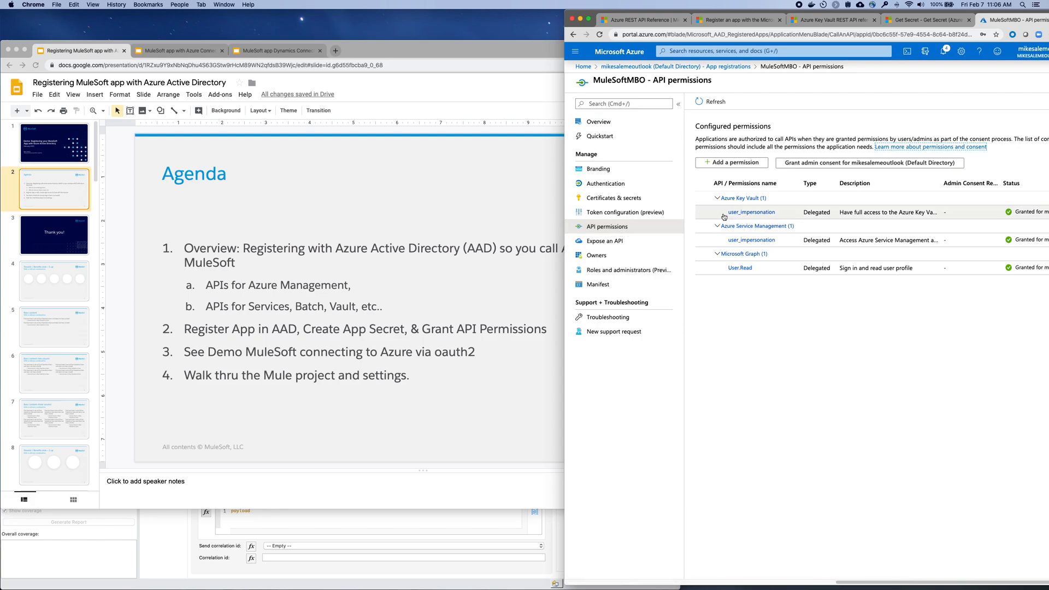
{"action": "mouse_move", "coordinate": [737, 232]}
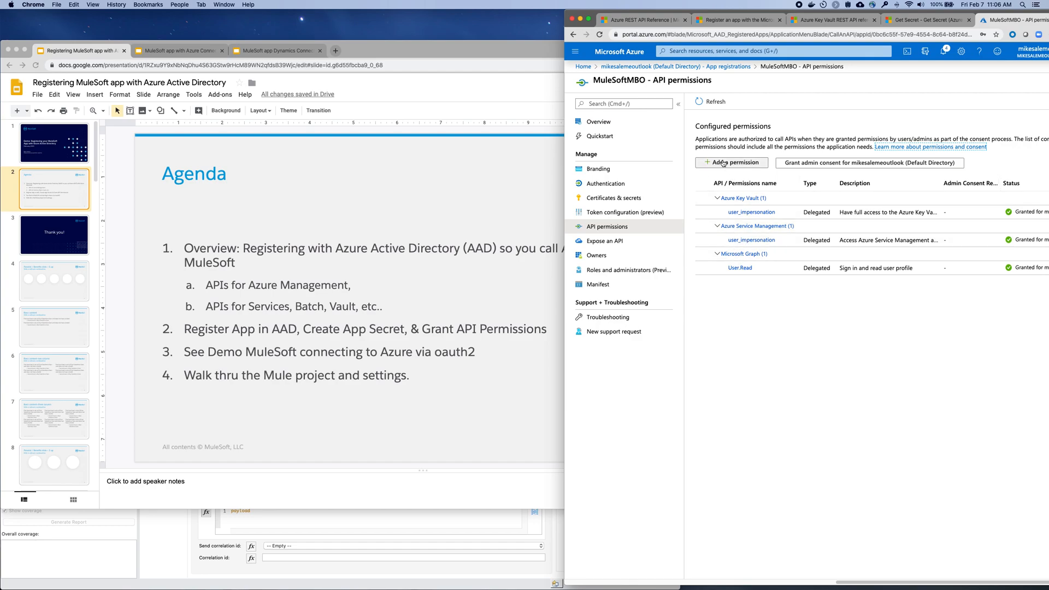
{"action": "mouse_move", "coordinate": [730, 163]}
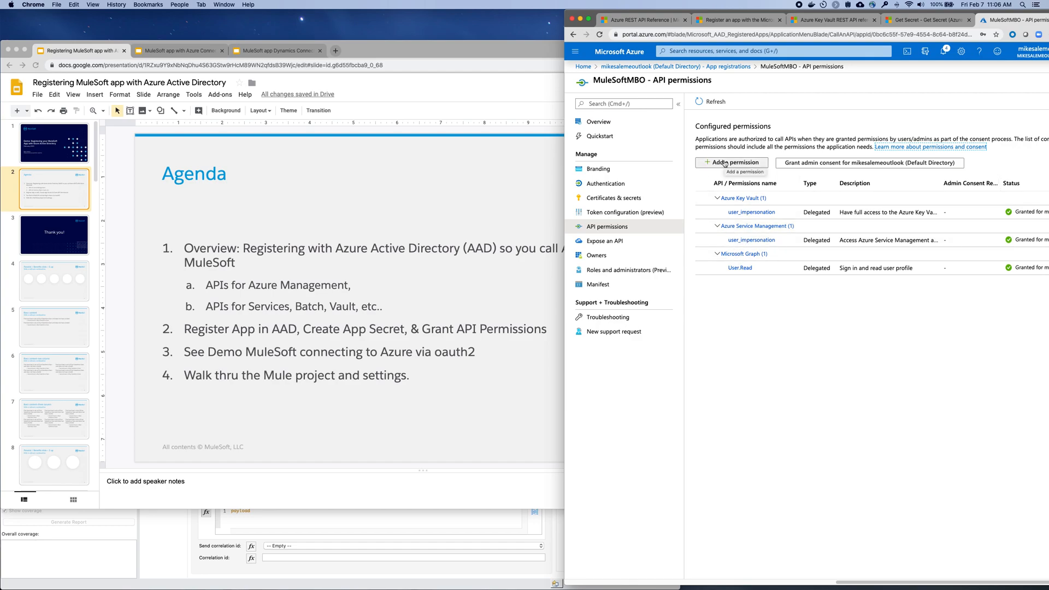
{"action": "left_click", "coordinate": [729, 163]}
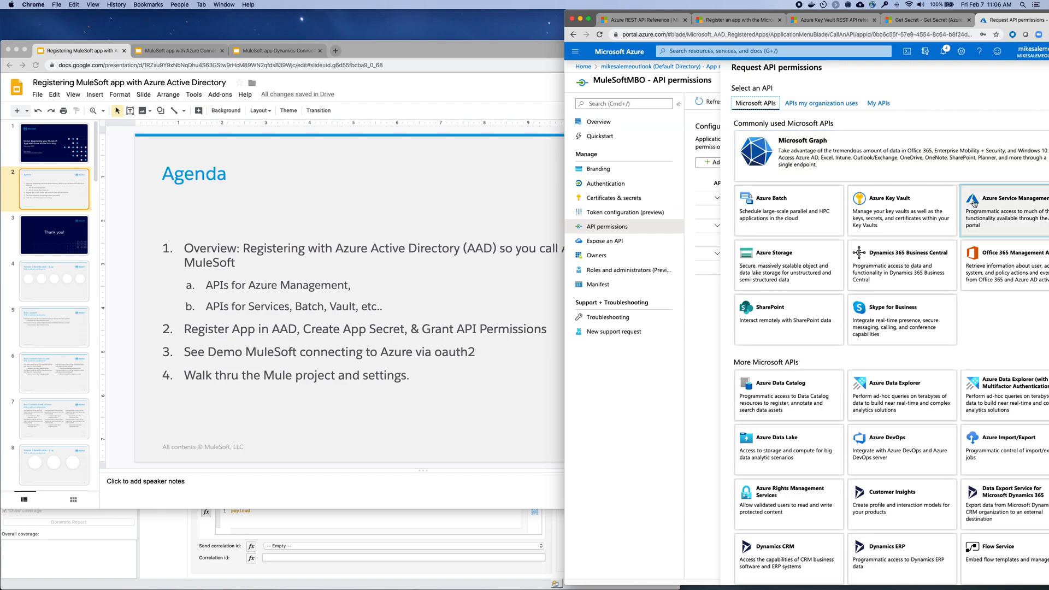
{"action": "mouse_move", "coordinate": [861, 274]}
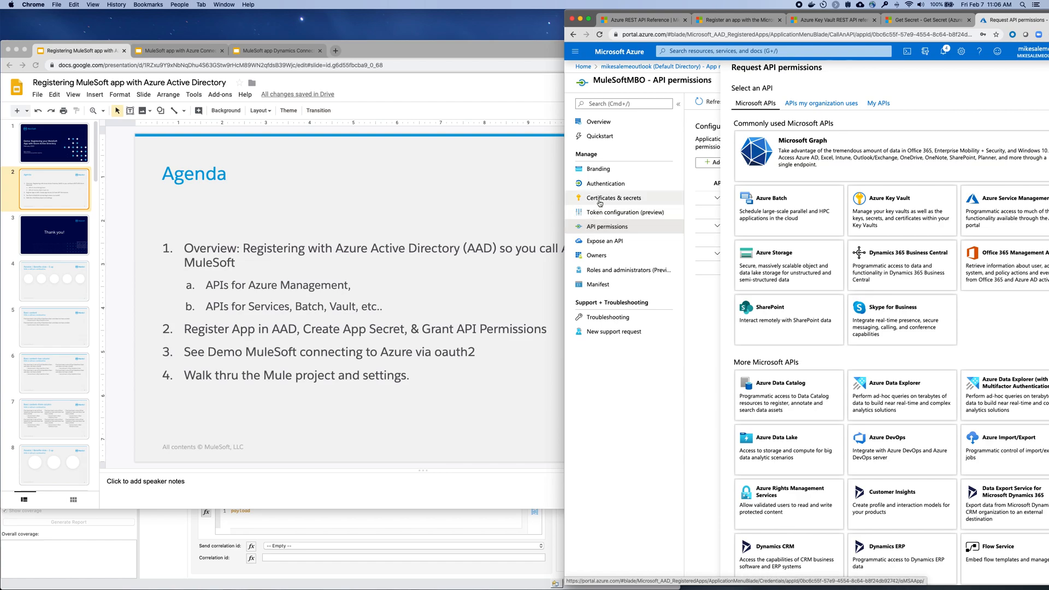
{"action": "left_click", "coordinate": [613, 197]}
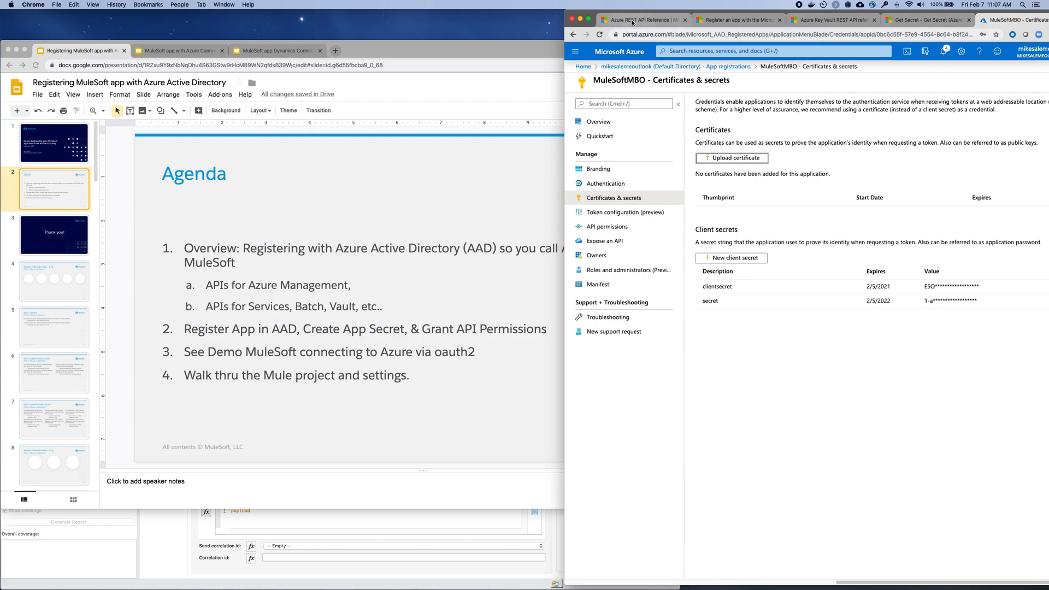
Step: Browse the REST API, app registration quickstart and Key Vault docs, then return to MuleSoftMBO's secrets
{"action": "left_click", "coordinate": [643, 20]}
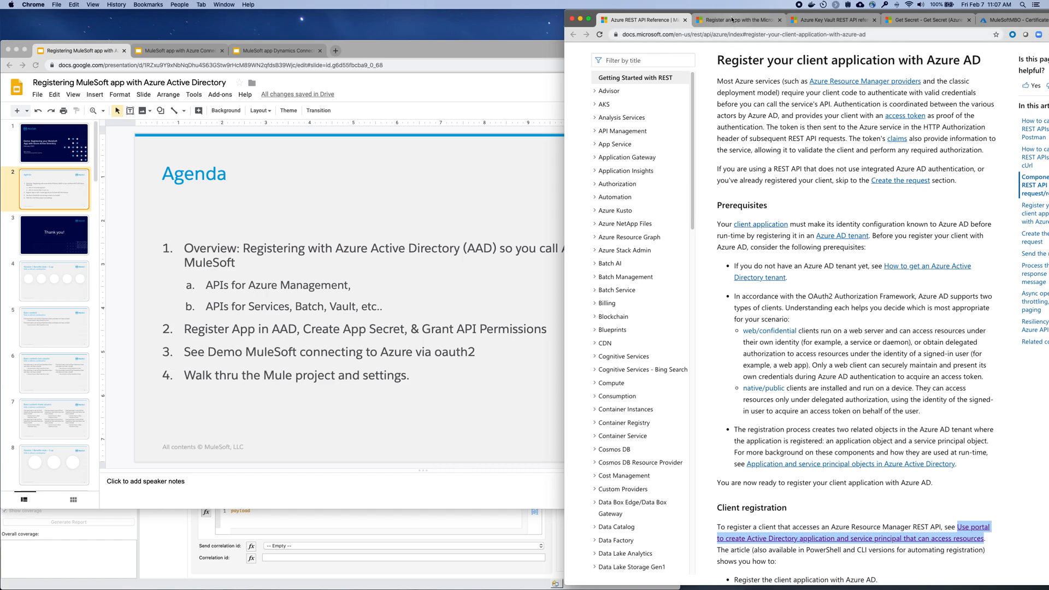
{"action": "left_click", "coordinate": [739, 20]}
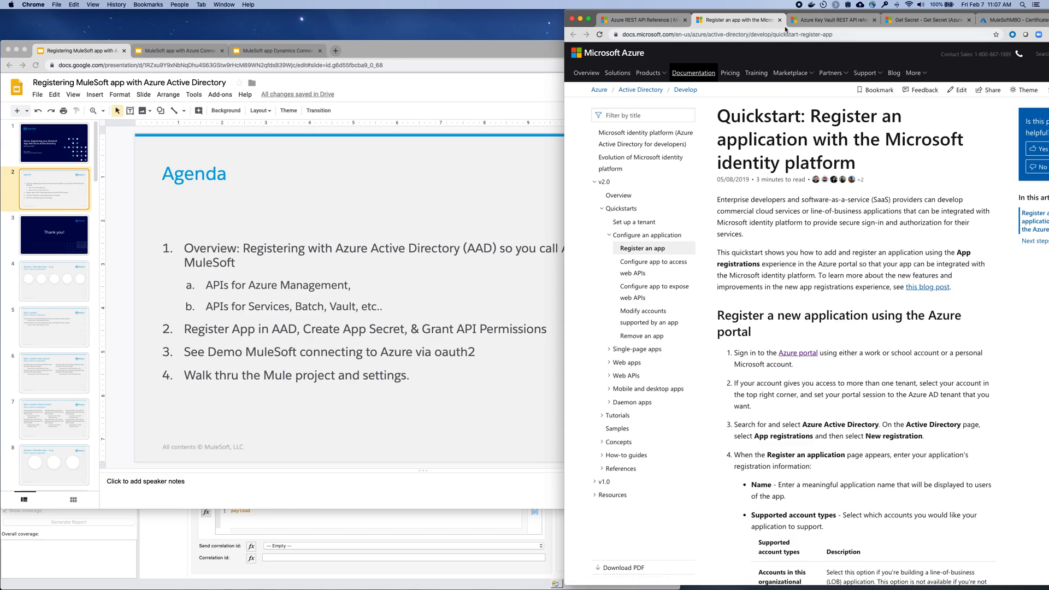
{"action": "left_click", "coordinate": [833, 20]}
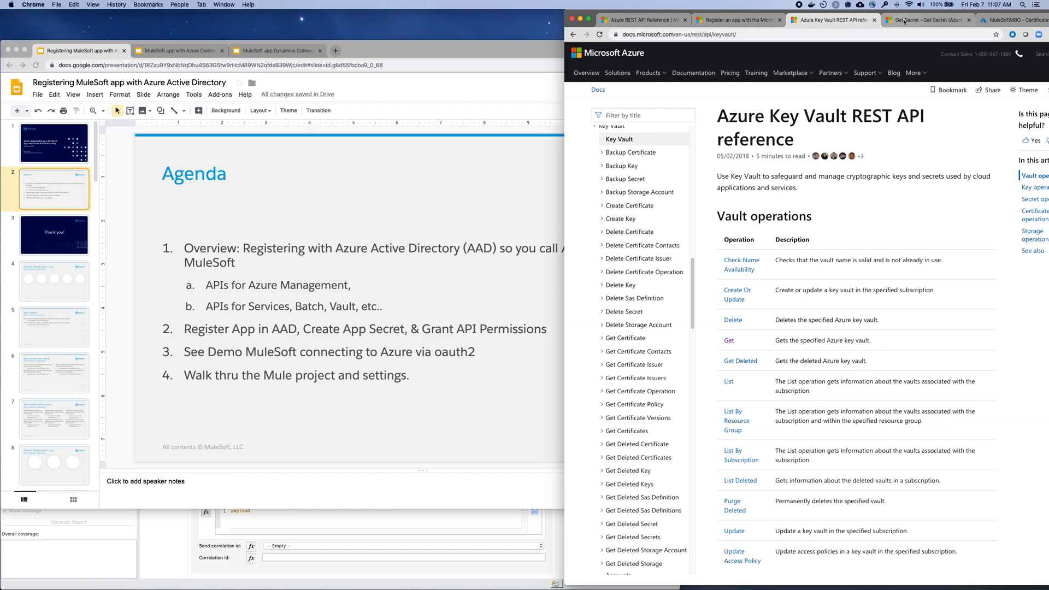
{"action": "left_click", "coordinate": [1011, 20]}
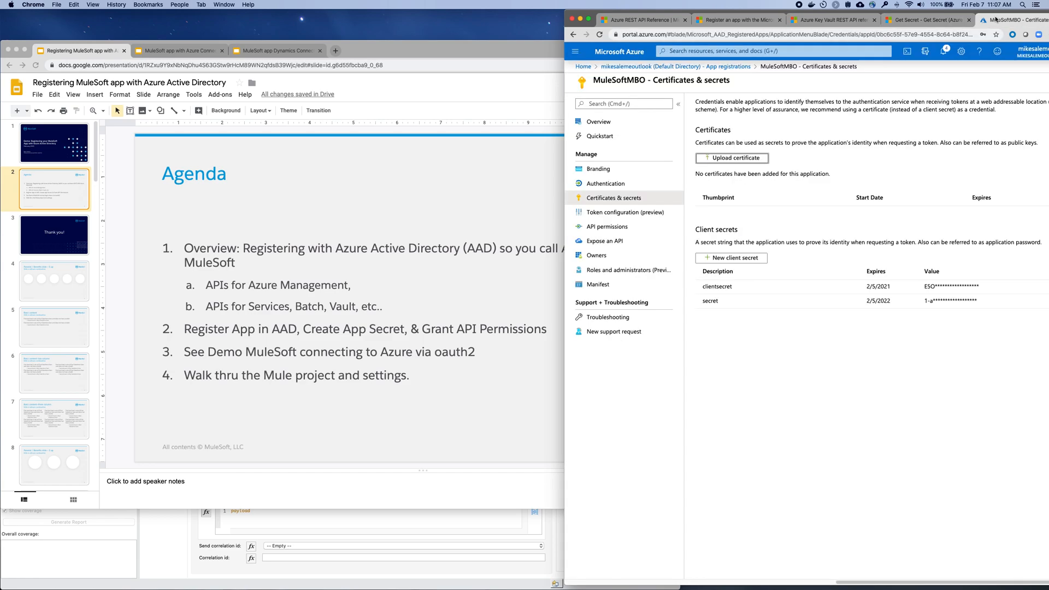
{"action": "mouse_move", "coordinate": [197, 380]}
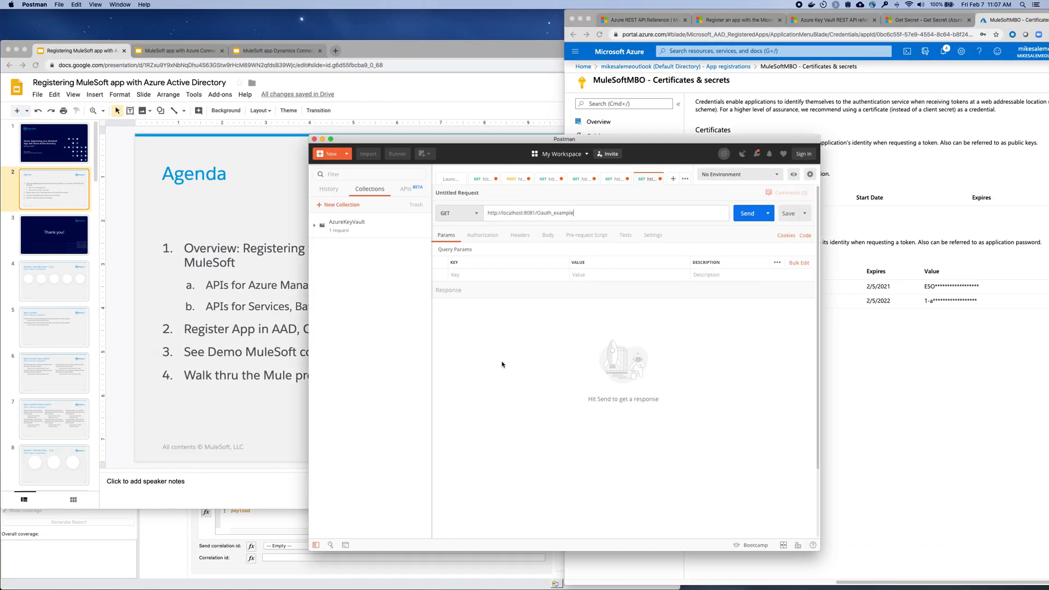
{"action": "mouse_move", "coordinate": [588, 226]}
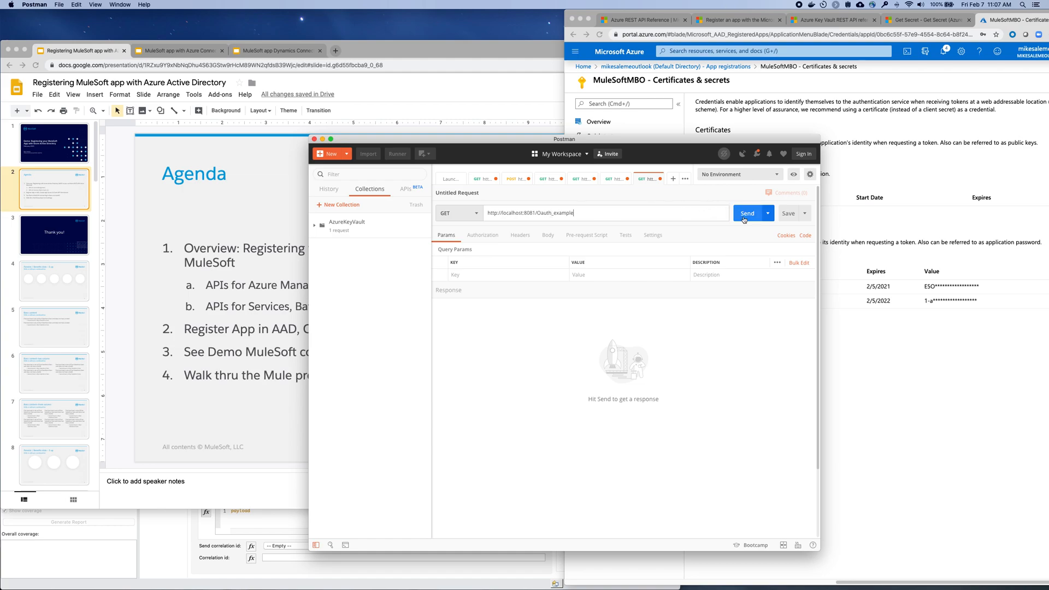
Step: Send GET localhost:8081/Oauth_example in Postman, getting 200 OK with an empty value list
{"action": "left_click", "coordinate": [747, 213]}
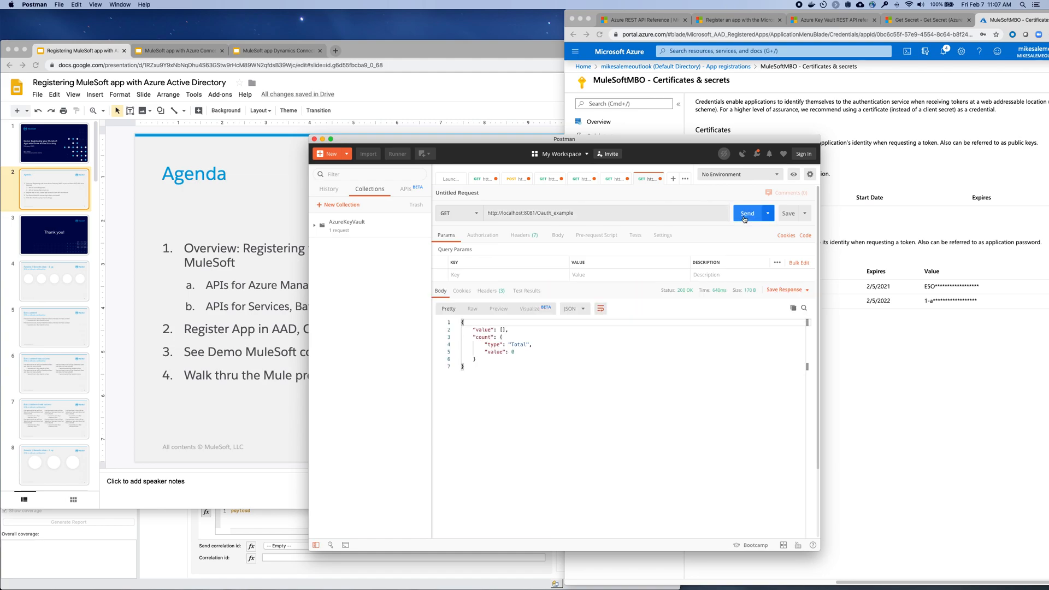
{"action": "mouse_move", "coordinate": [253, 510]}
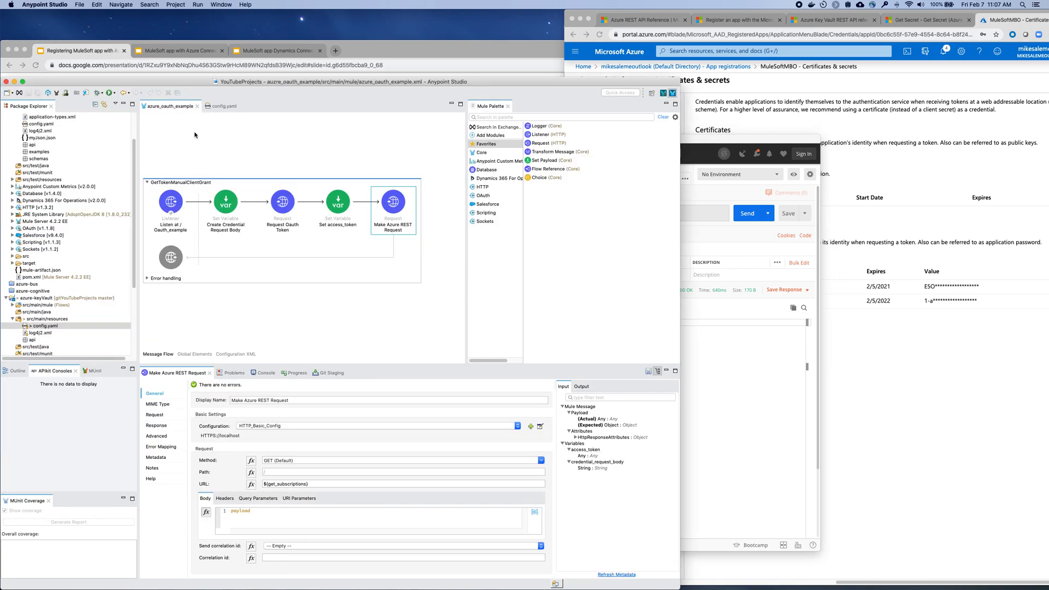
Step: View config.yaml with client_id, secret placeholder, token_url and Key Vault URLs
{"action": "left_click", "coordinate": [224, 105]}
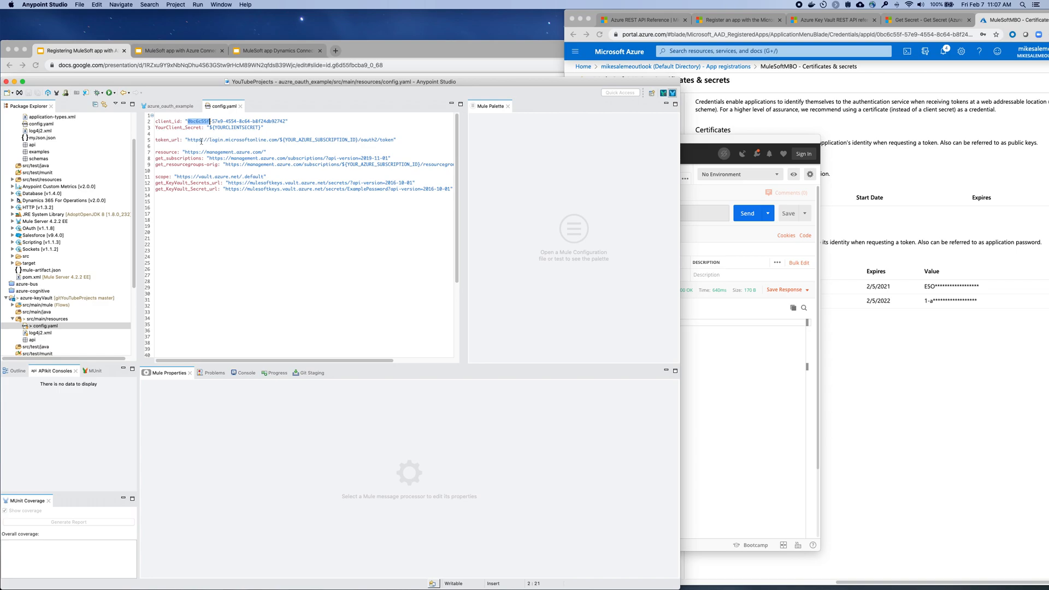
{"action": "mouse_move", "coordinate": [397, 116]}
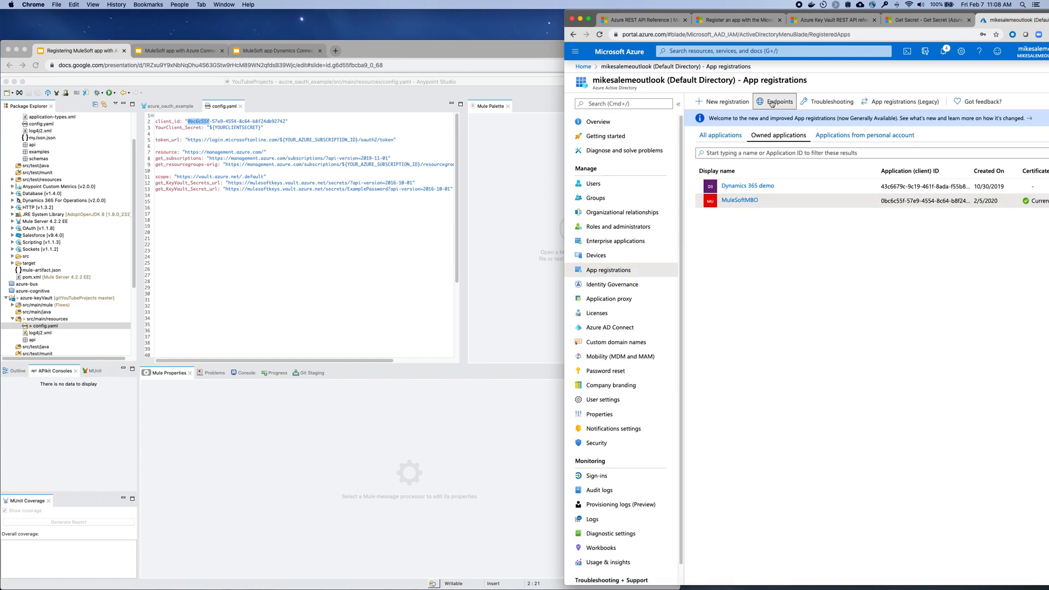
Step: Open the Endpoints pane listing the v1 and v2 OAuth 2.0 authorization and token URLs
{"action": "left_click", "coordinate": [777, 101]}
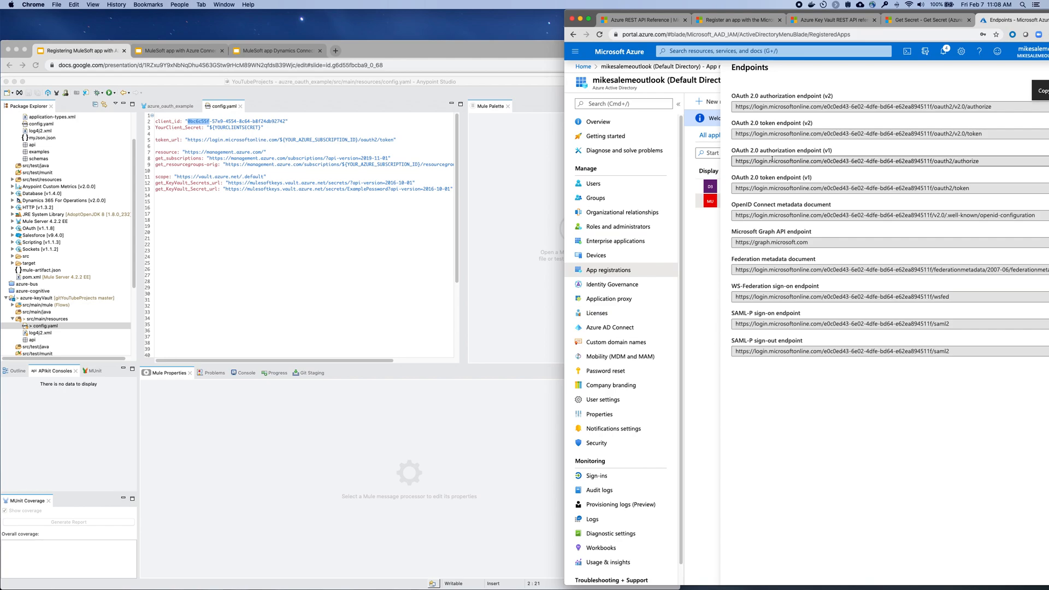
{"action": "left_click", "coordinate": [869, 161]}
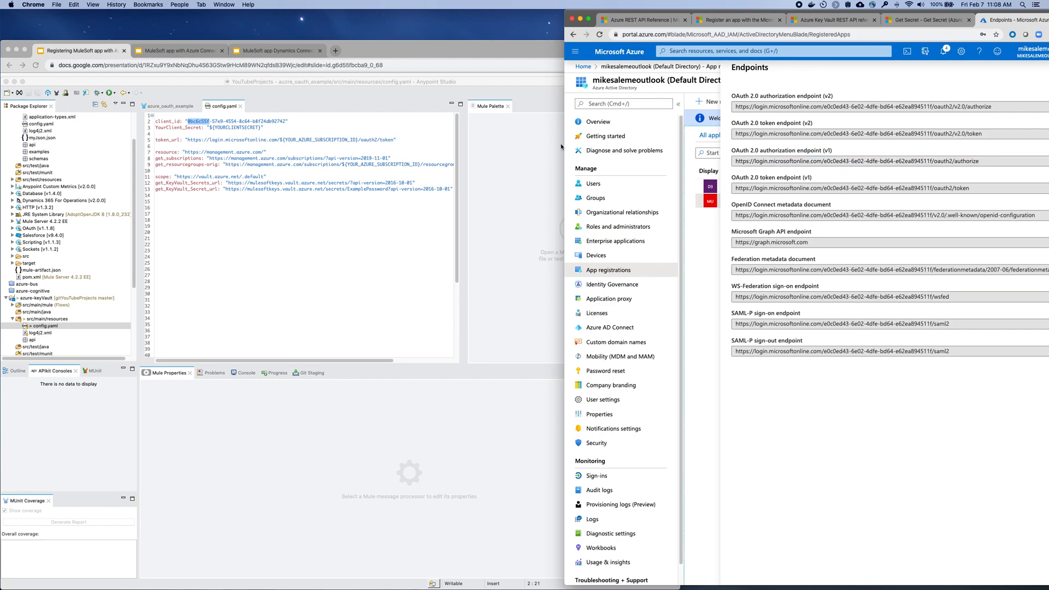
{"action": "mouse_move", "coordinate": [653, 130]}
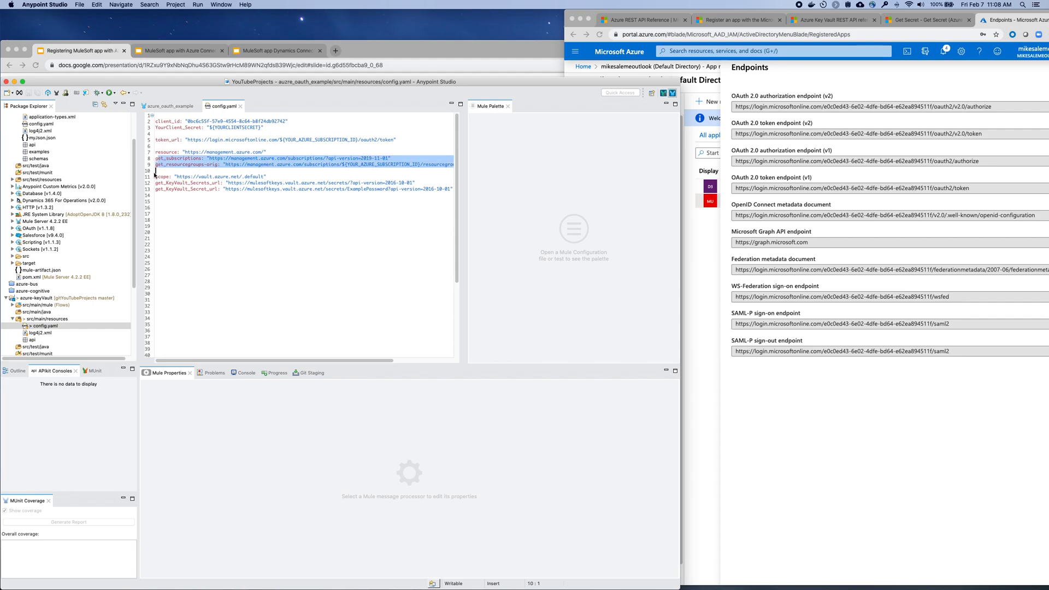
Step: Open the Key Vault 'Vaults - Get' reference with its GET URL and URI parameters
{"action": "left_click", "coordinate": [735, 19]}
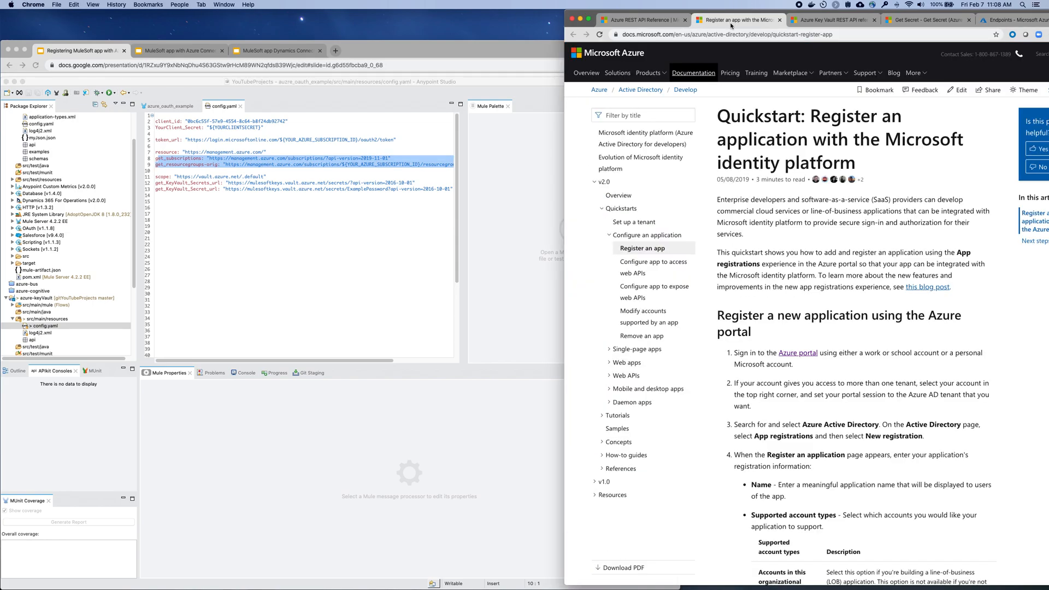
{"action": "left_click", "coordinate": [828, 19]}
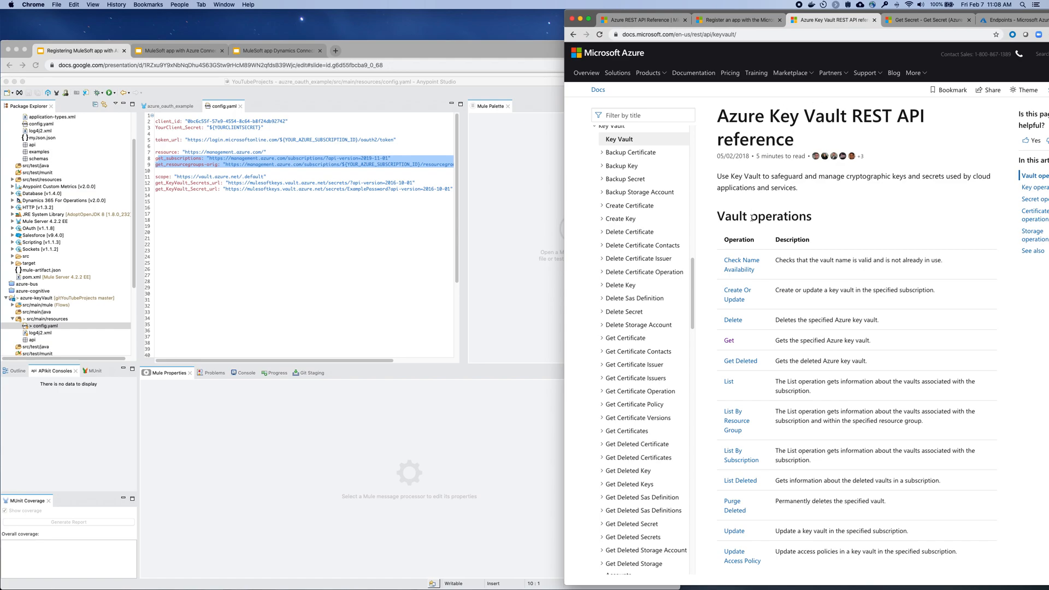
{"action": "left_click", "coordinate": [728, 341]}
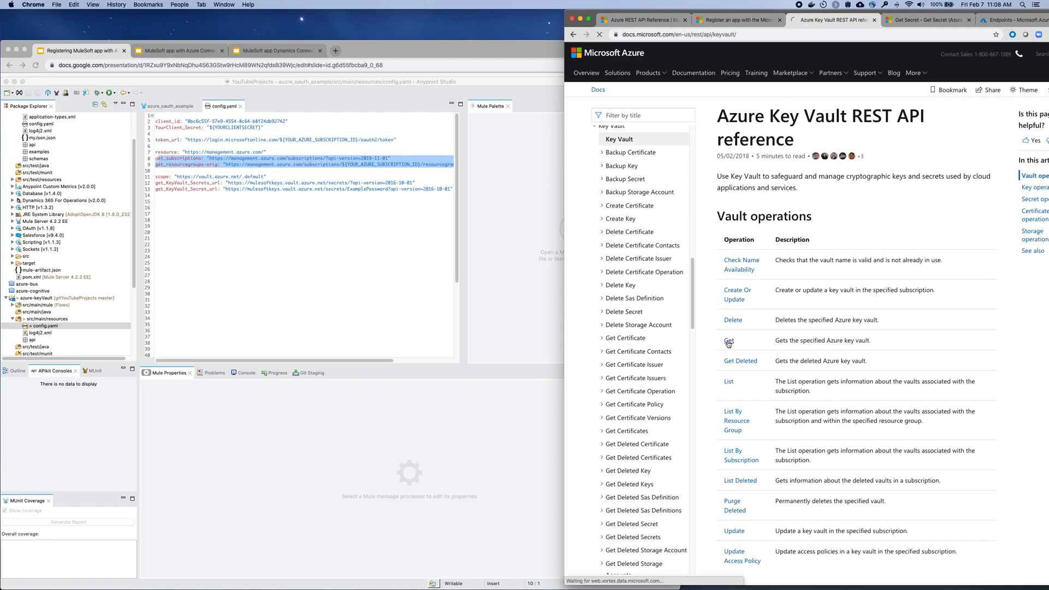
{"action": "left_click", "coordinate": [727, 340]}
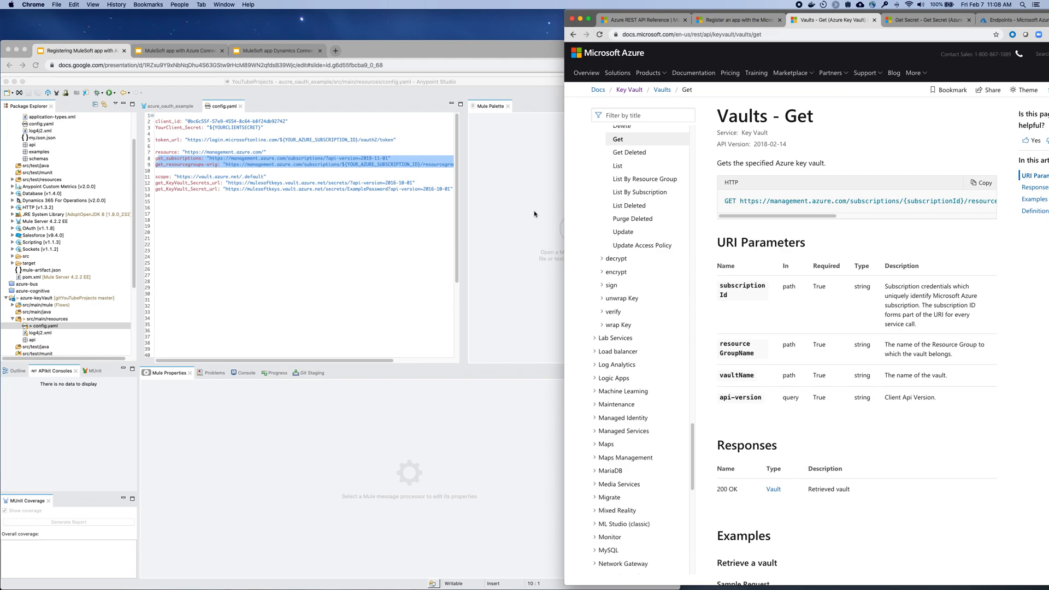
{"action": "mouse_move", "coordinate": [256, 150]}
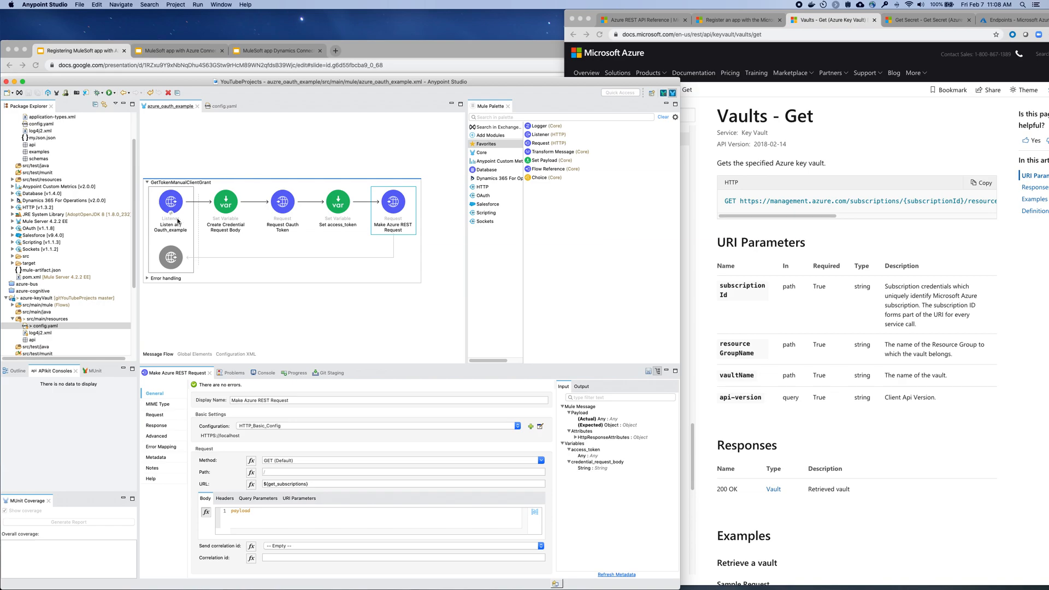
Step: Inspect each flow step and the Azure request's Authorization header, then resend Oauth_example
{"action": "left_click", "coordinate": [226, 203]}
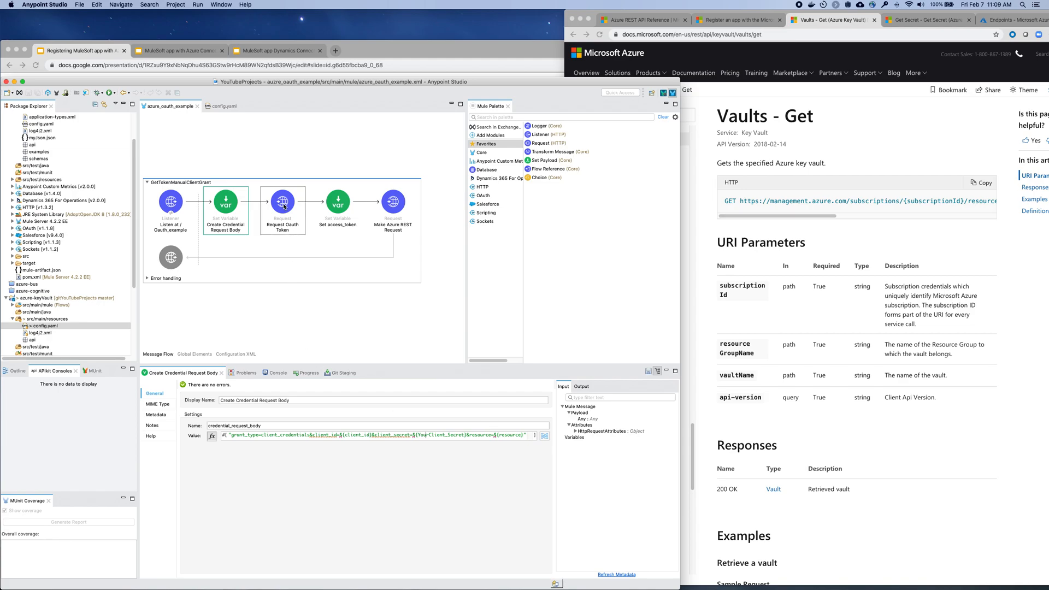
{"action": "left_click", "coordinate": [282, 202]}
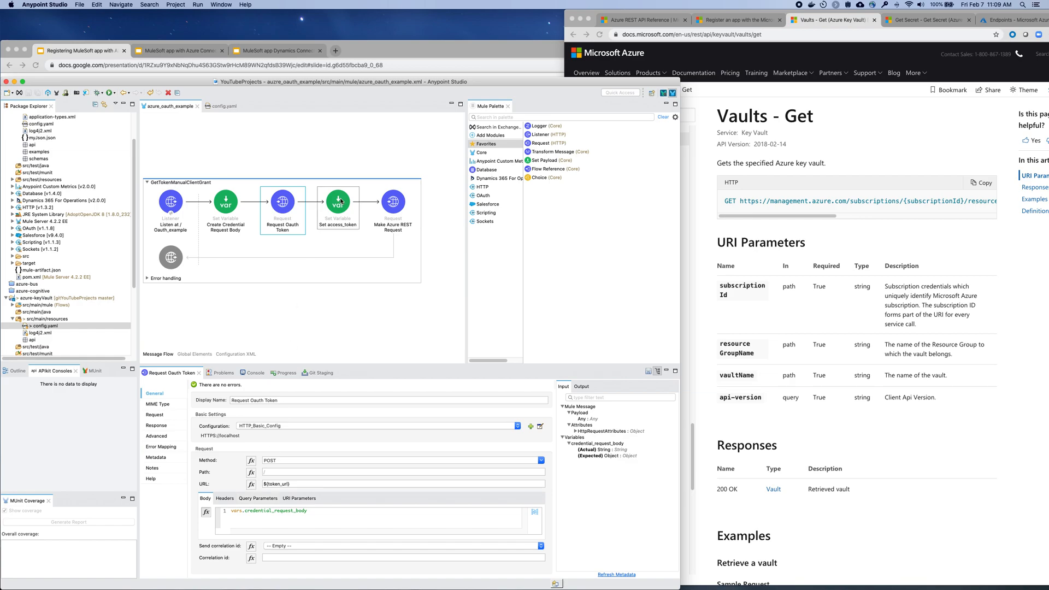
{"action": "left_click", "coordinate": [337, 200]}
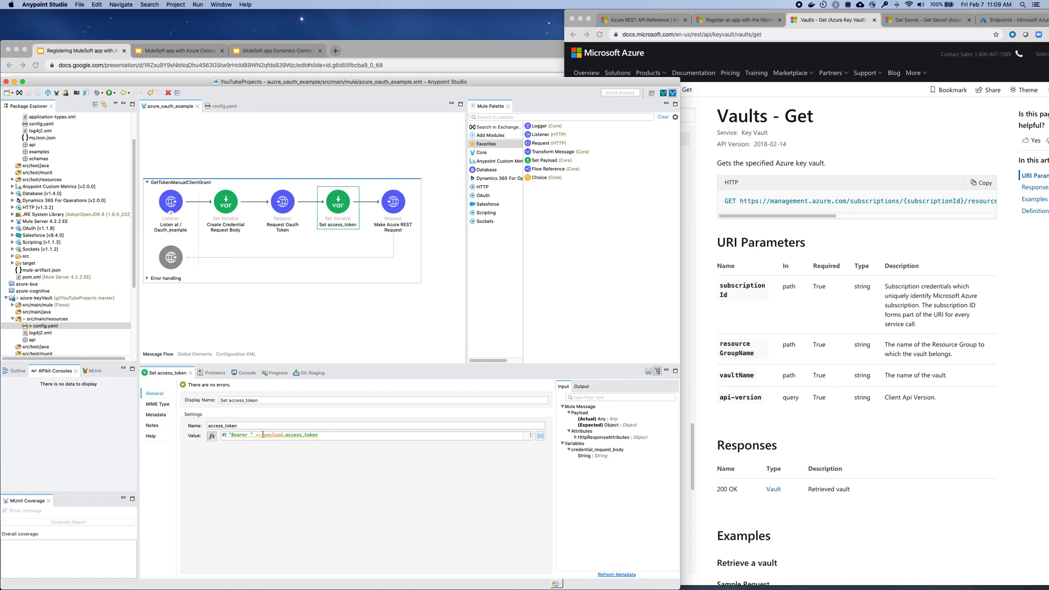
{"action": "mouse_move", "coordinate": [322, 316]}
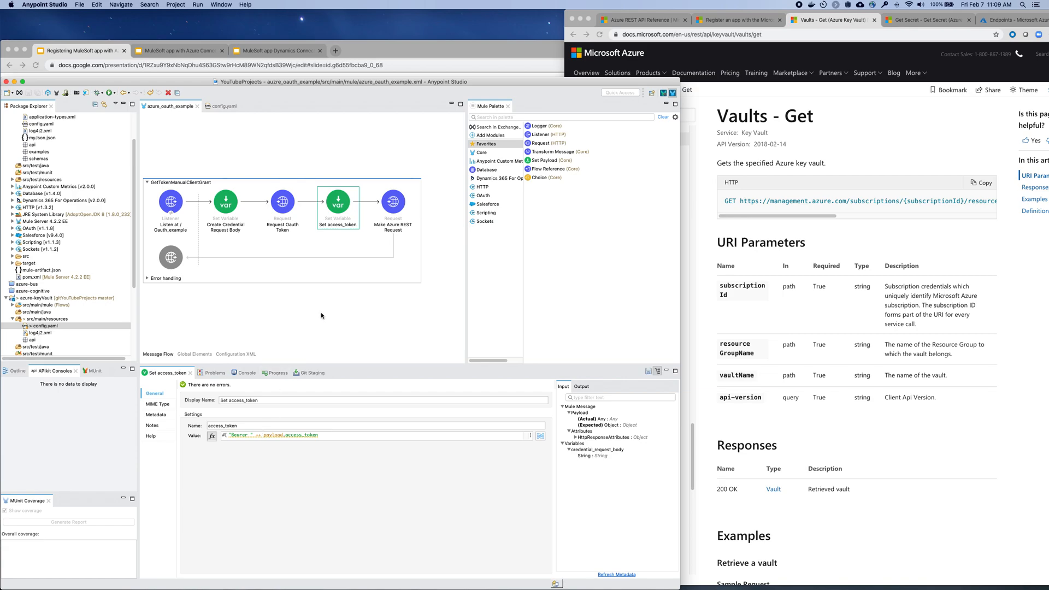
{"action": "mouse_move", "coordinate": [322, 316]}
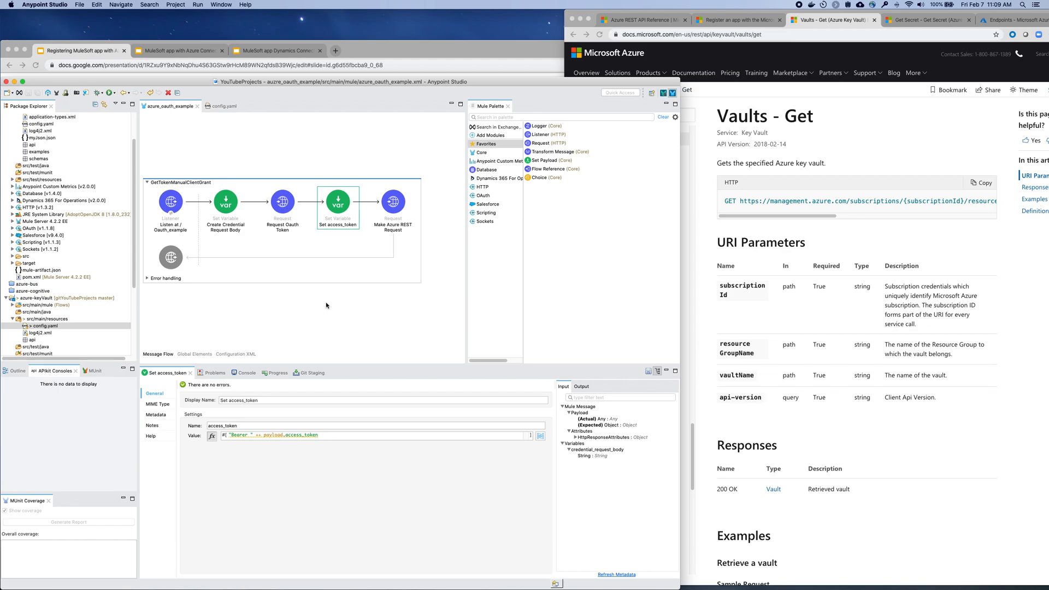
{"action": "left_click", "coordinate": [393, 201]}
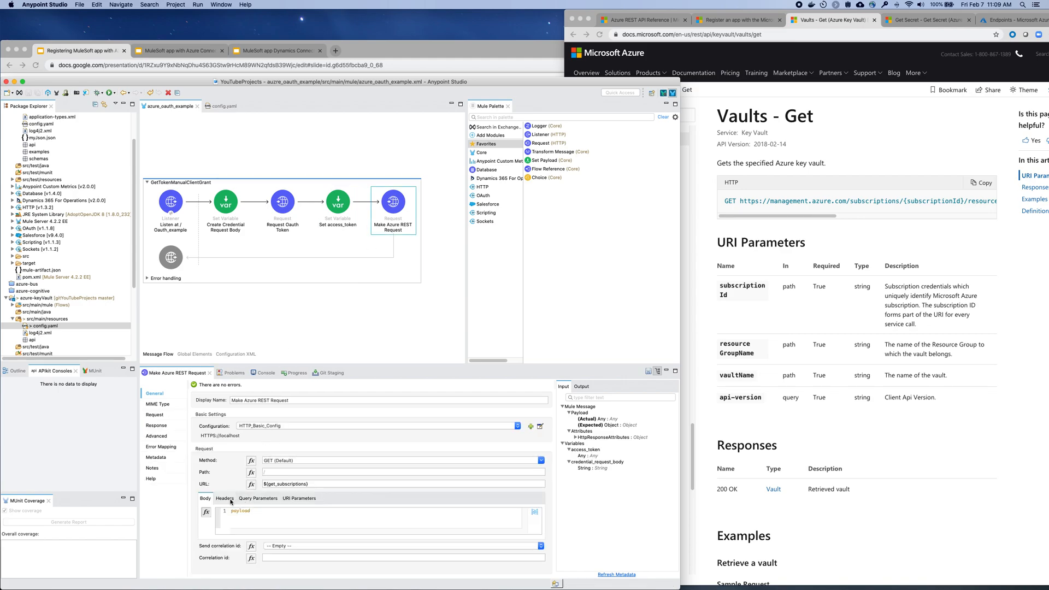
{"action": "left_click", "coordinate": [224, 498]}
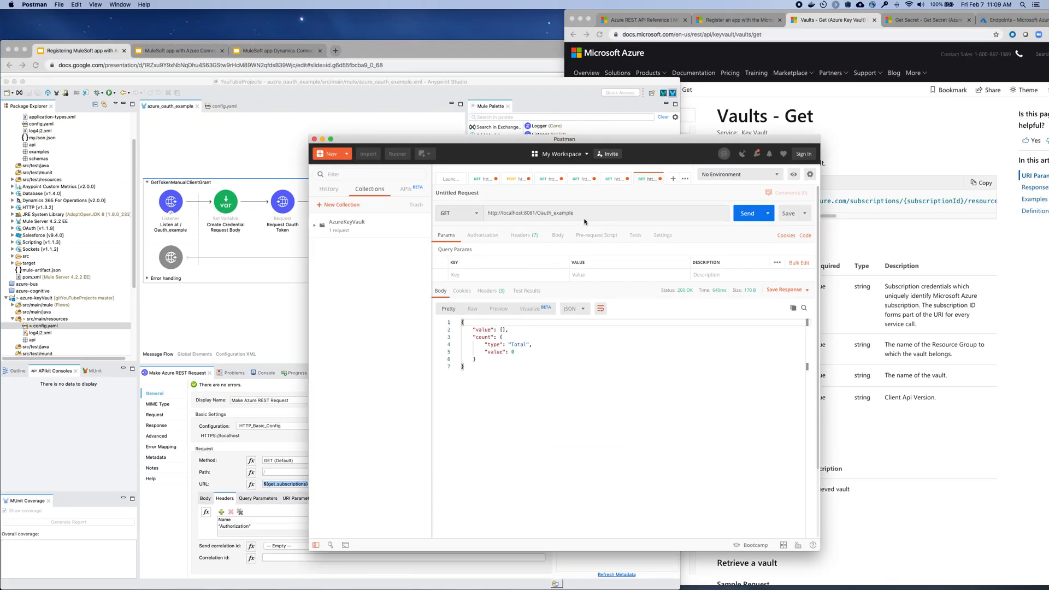
{"action": "left_click", "coordinate": [747, 212]}
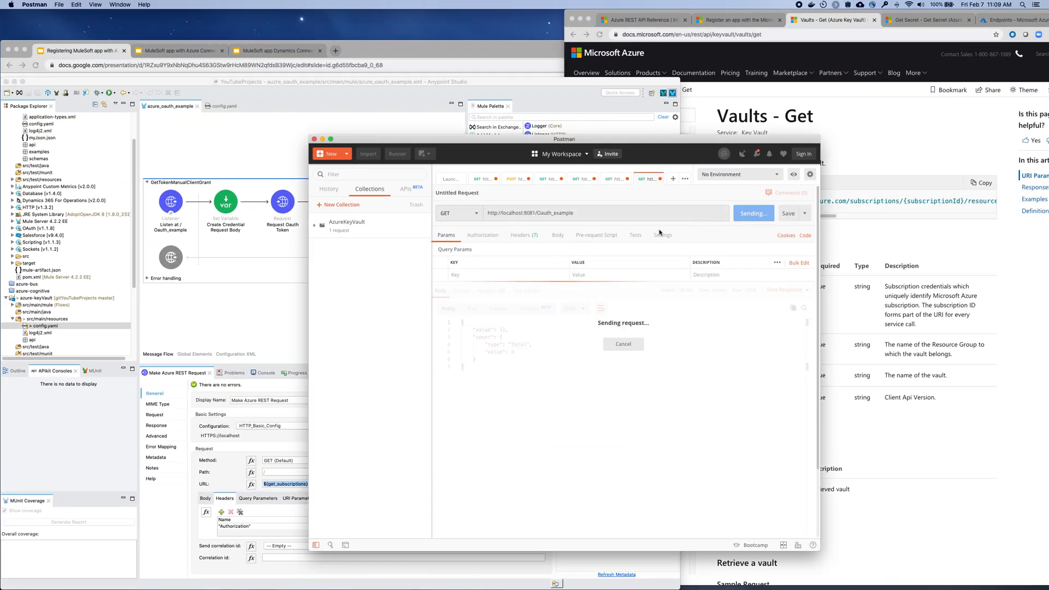